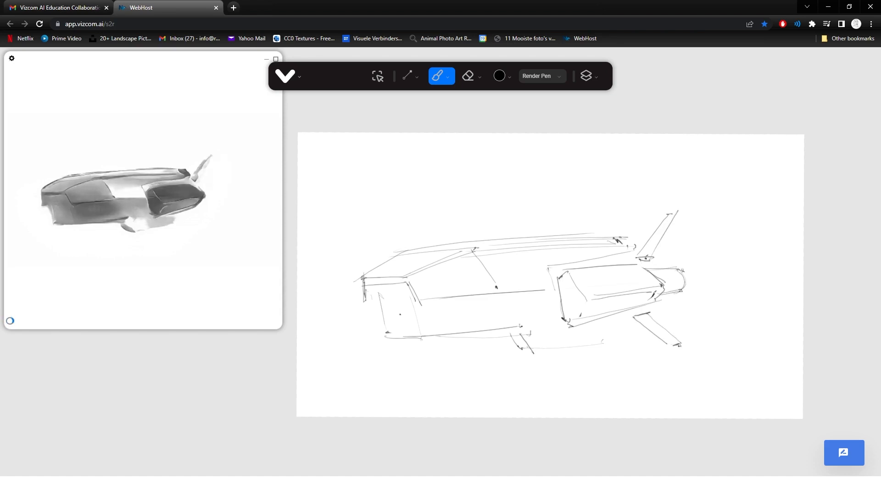
Step: Erase the stray line under the vehicle sketch with the eraser
left_click(472, 76)
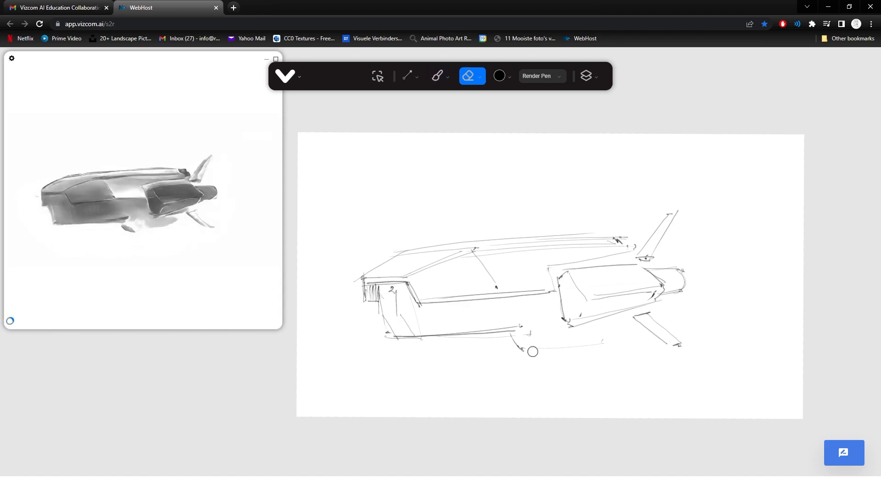
left_click(441, 76)
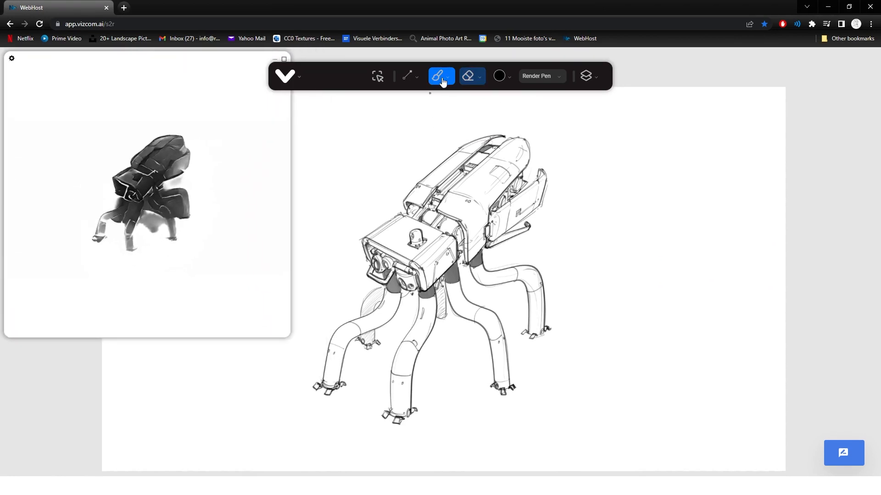
Step: Pick the darker third Render Pen style from Brush Properties and inspect the result
left_click(499, 77)
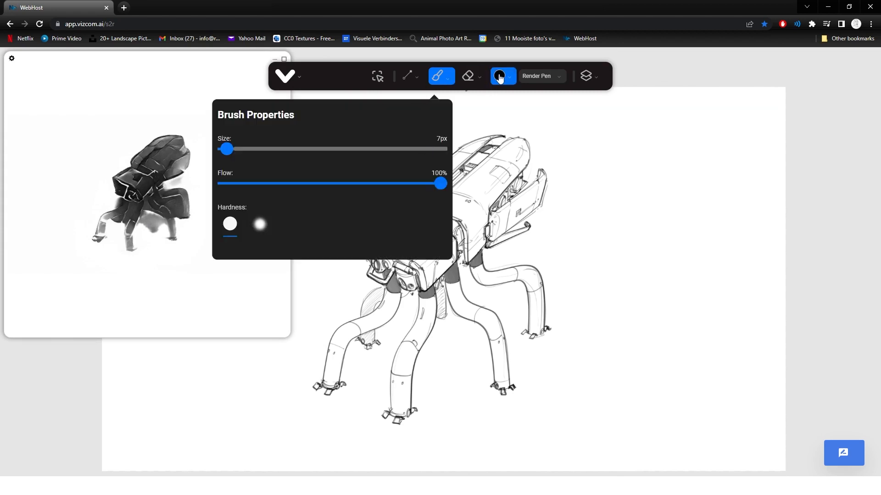
left_click(501, 76)
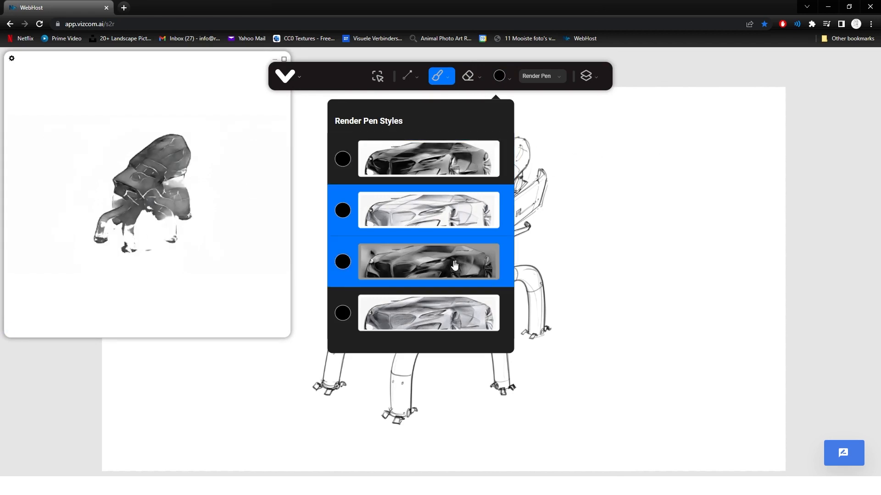
left_click(429, 262)
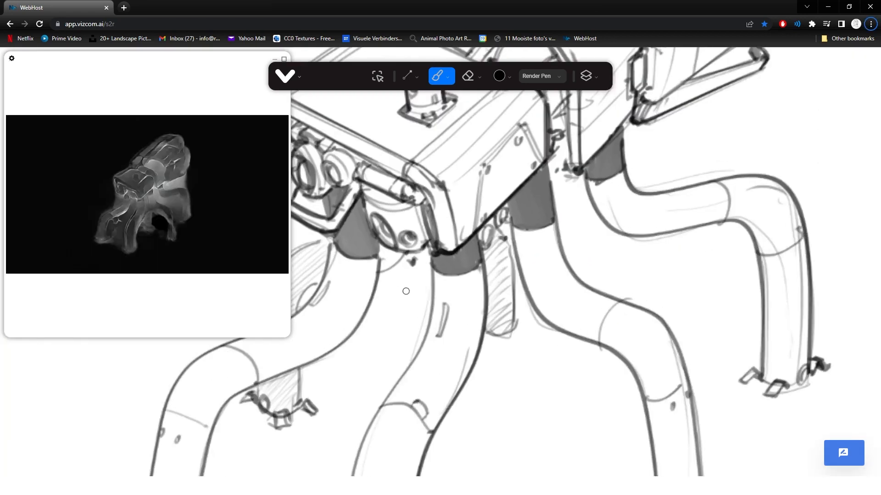
mouse_move(199, 251)
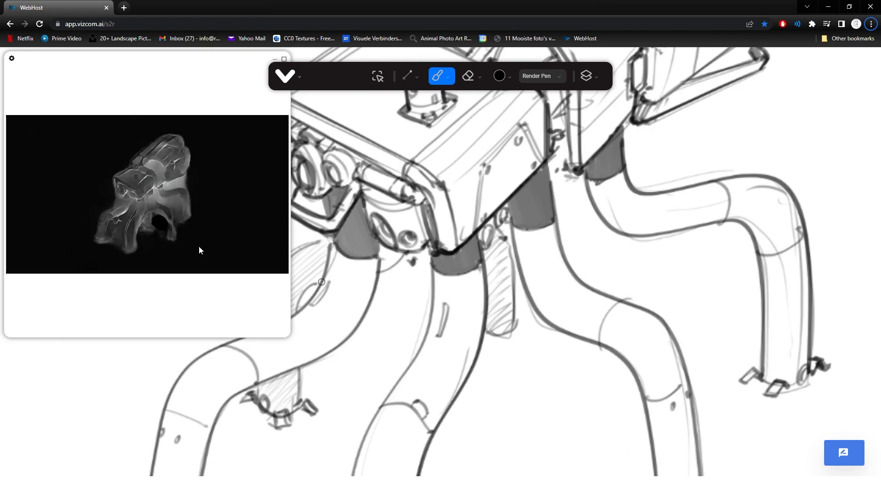
left_click(467, 76)
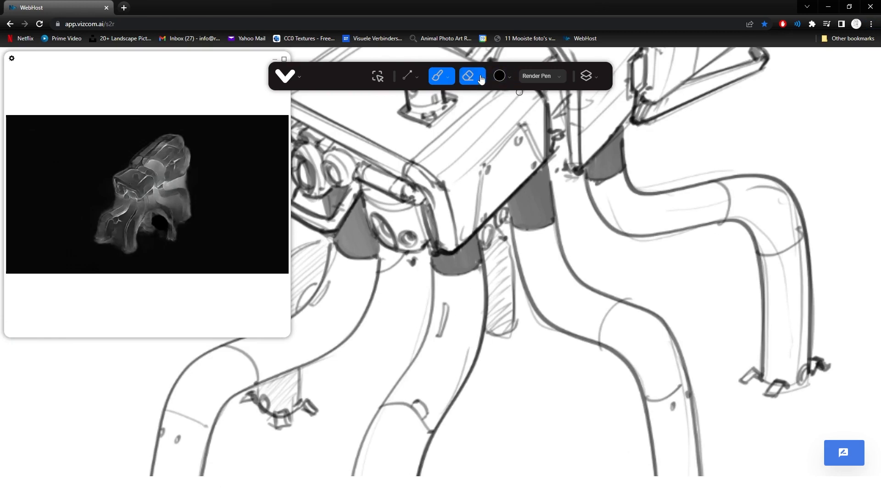
left_click(499, 76)
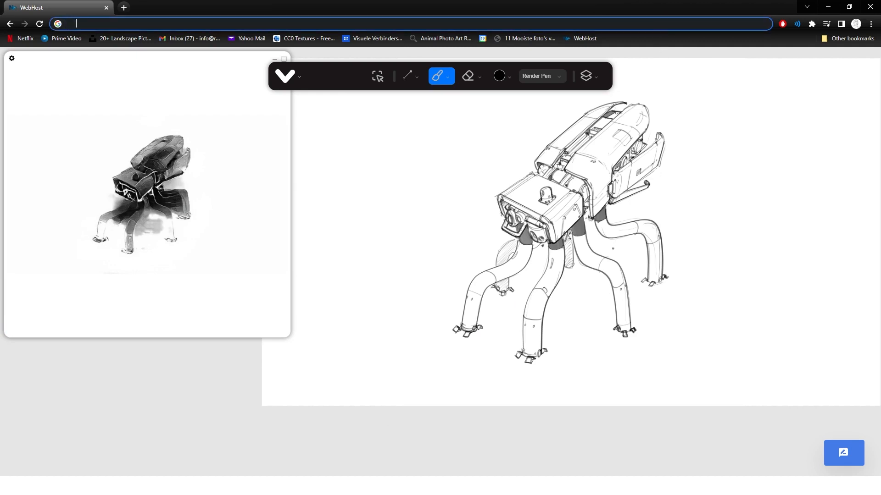
Step: Erase the faint stray marks above the mech drawing with the eraser
left_click(468, 76)
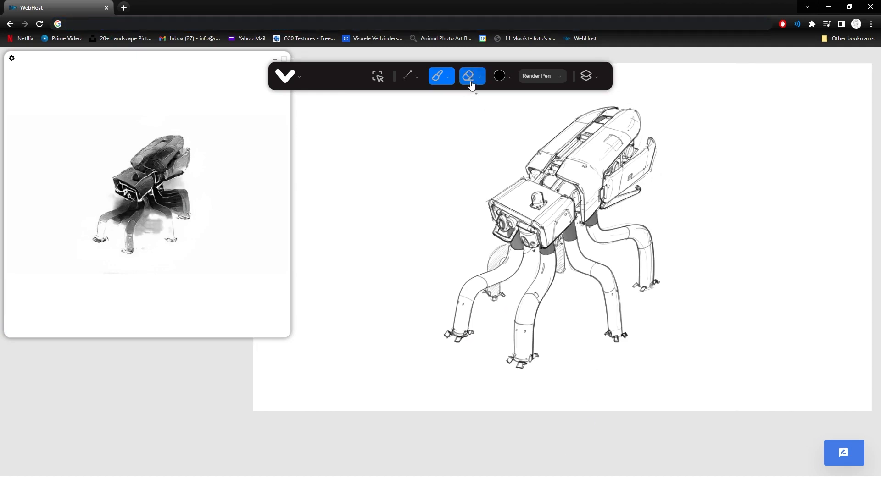
left_click(472, 76)
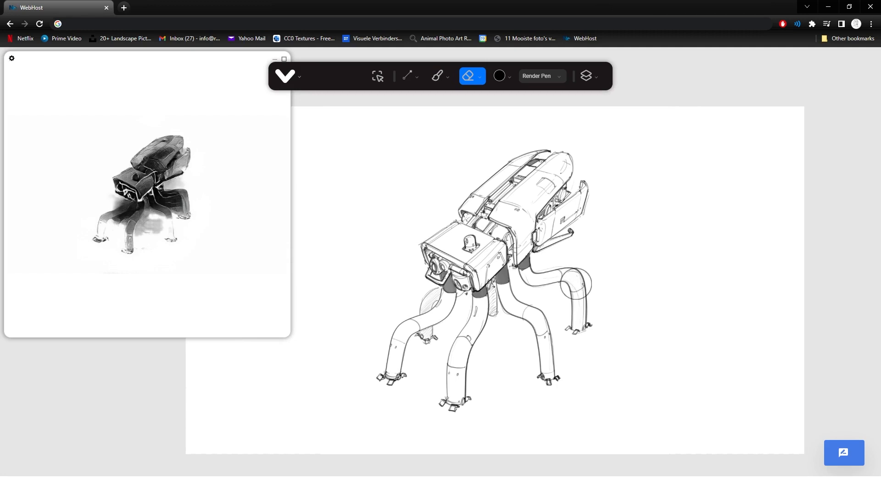
left_click(468, 76)
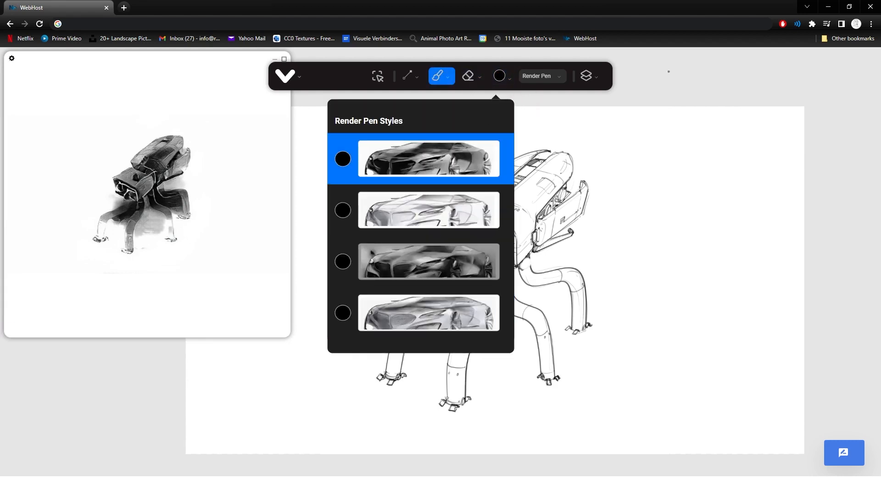
left_click(467, 76)
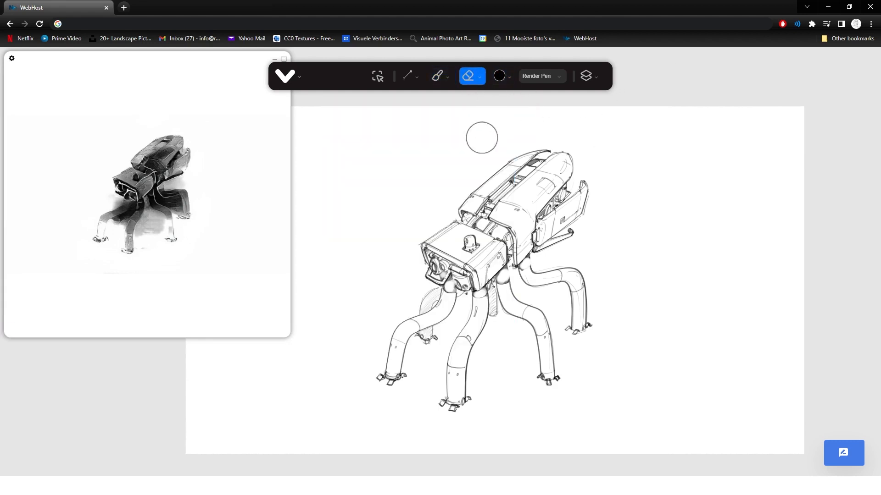
left_click(471, 77)
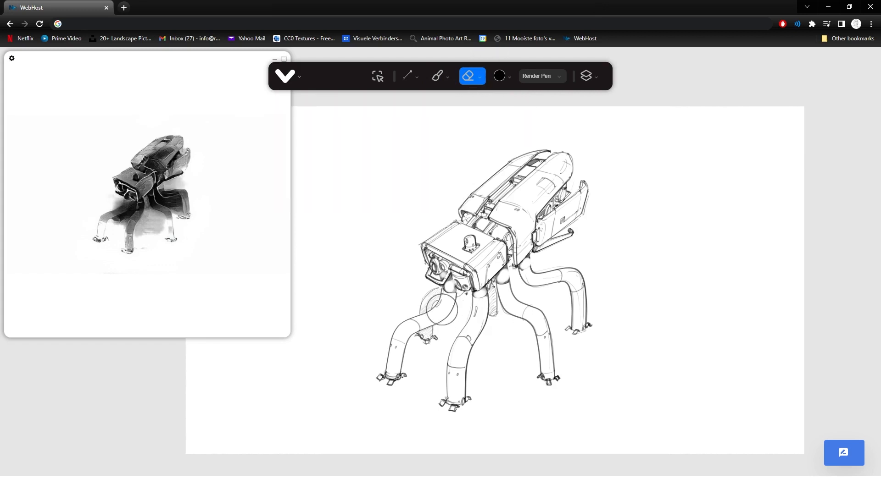
Step: Adjust the eraser size in Eraser Properties and return to the drawing brush
left_click(471, 77)
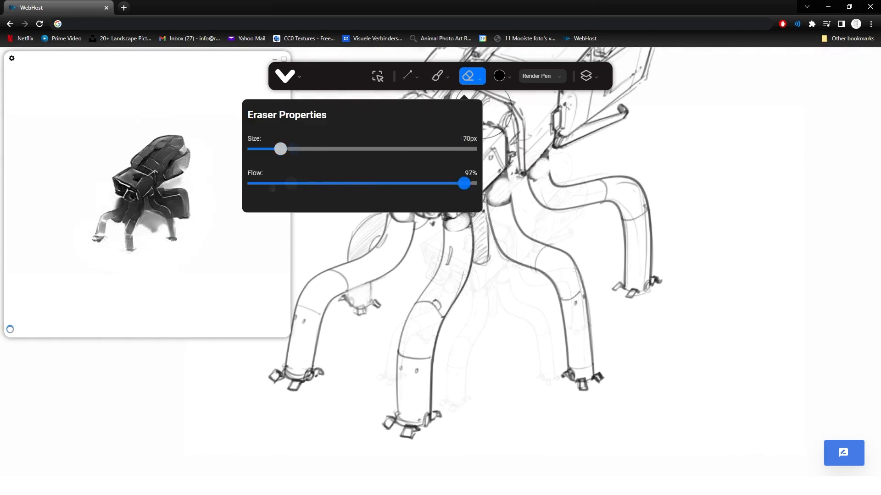
left_click_drag(280, 149, 266, 149)
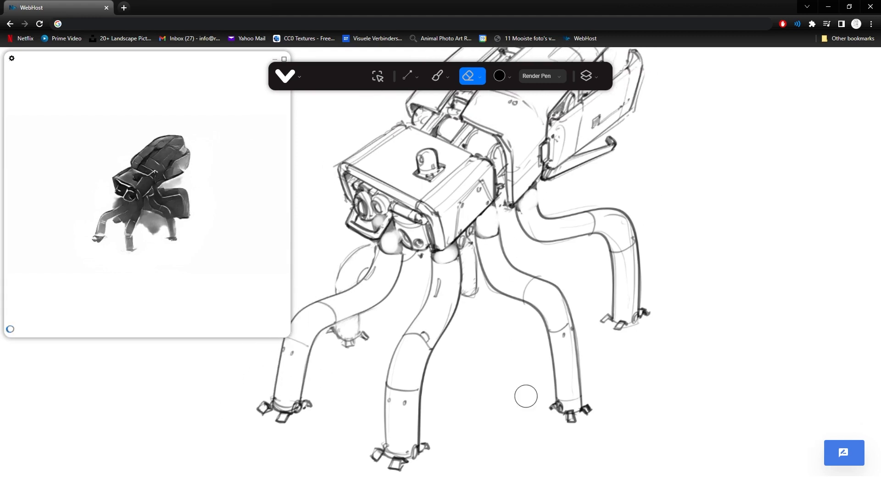
left_click(439, 76)
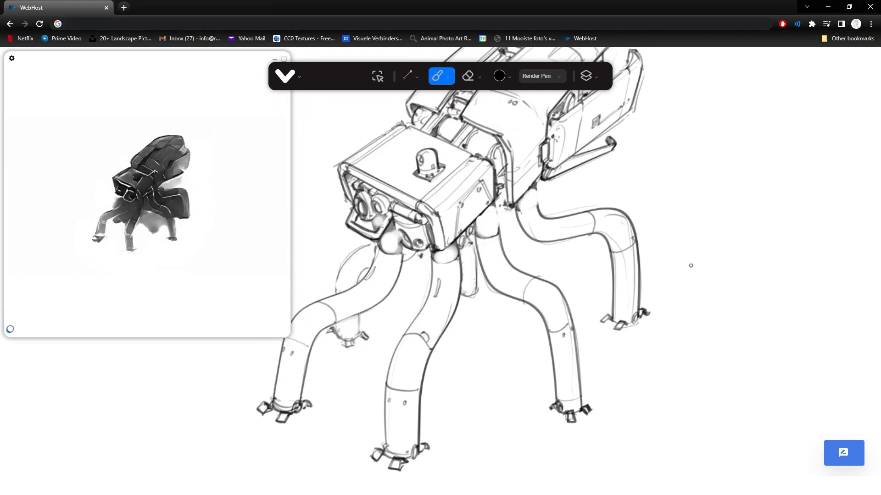
Step: Choose the lighter second style from the Render Pen Styles list
left_click(540, 76)
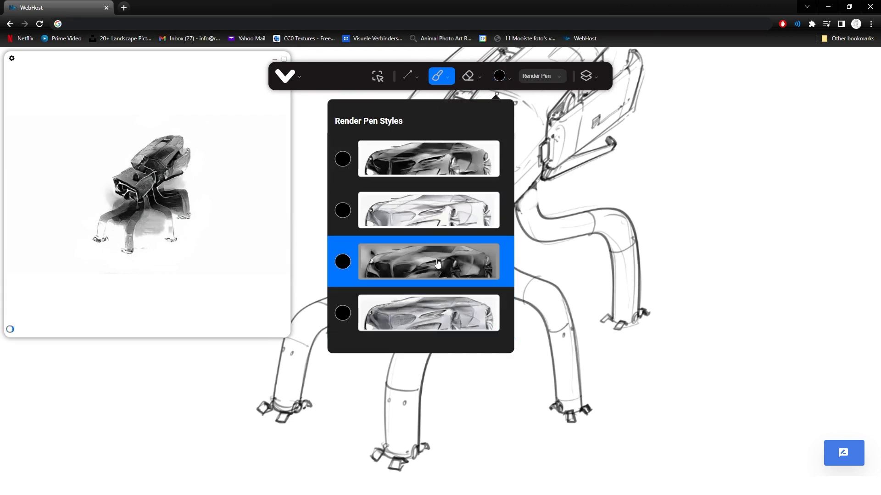
left_click(428, 210)
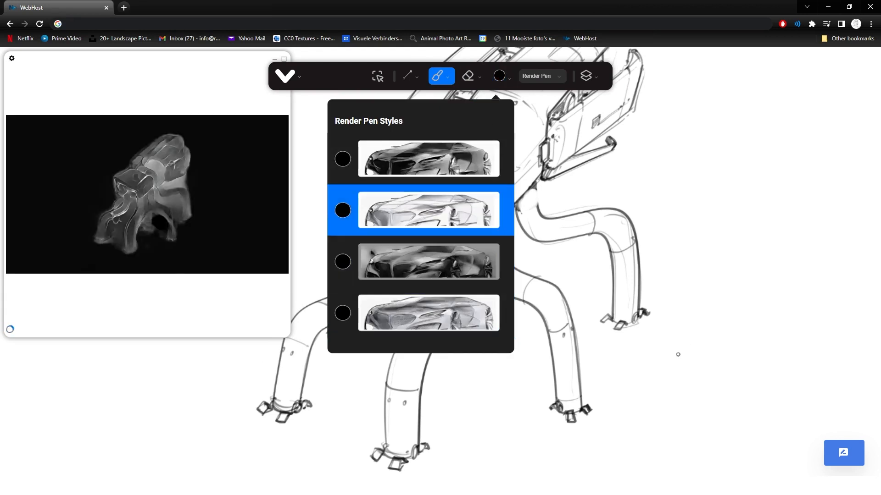
left_click(499, 76)
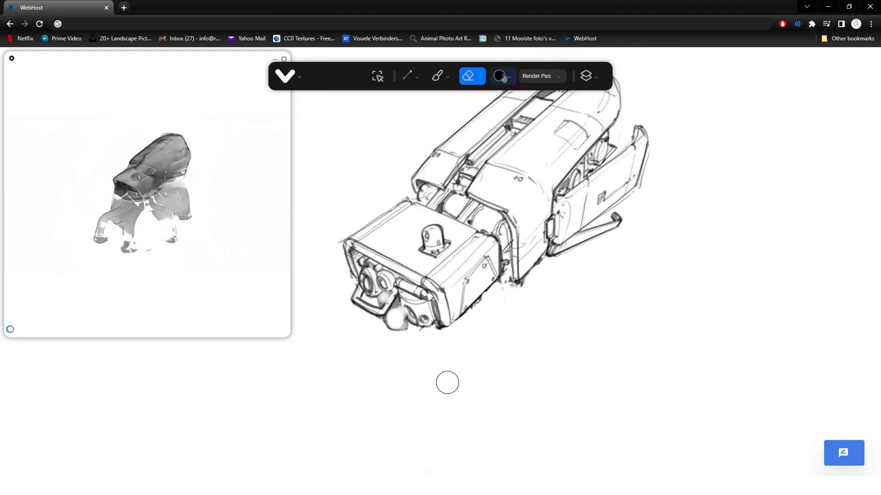
Step: Sketch rough splayed legs radiating from under the mech body with the brush
left_click(440, 76)
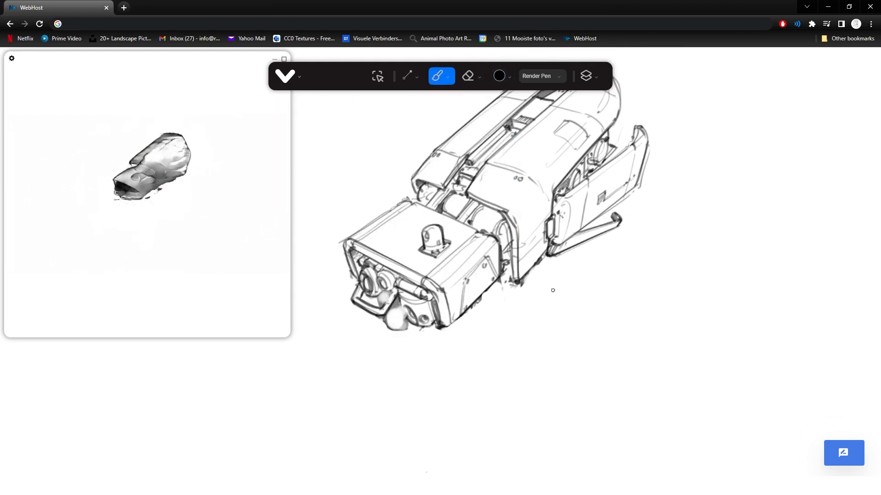
left_click(441, 76)
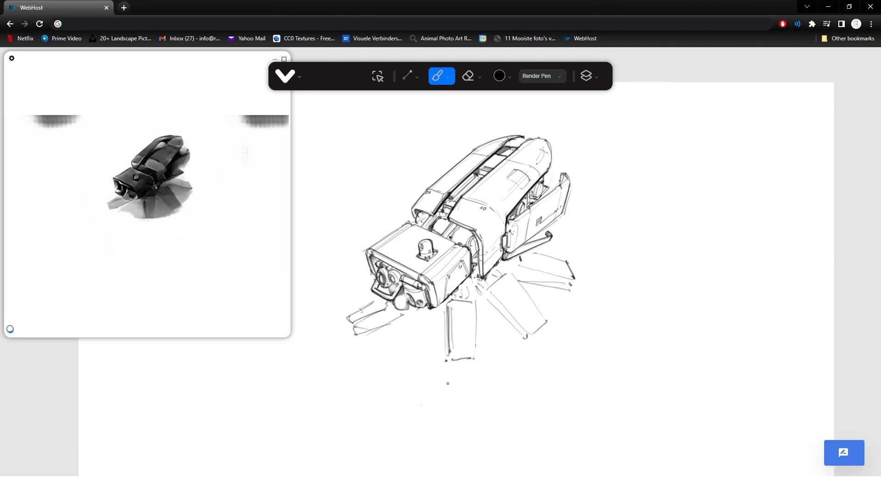
left_click(469, 76)
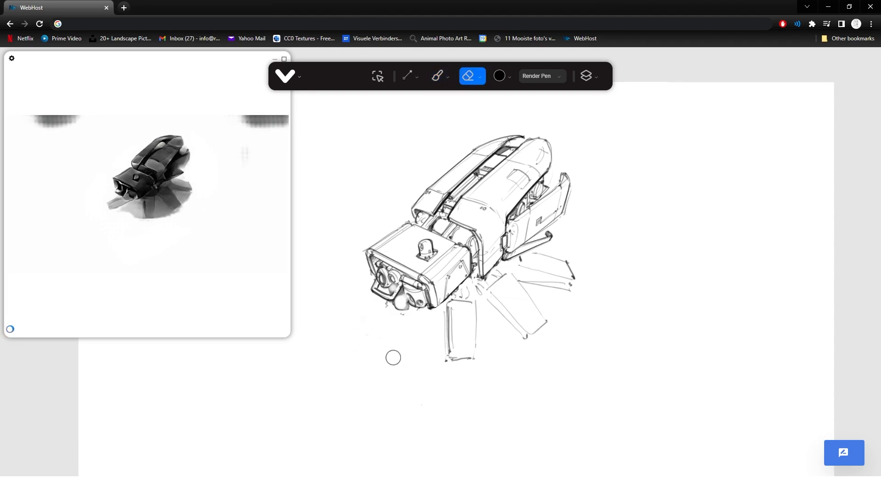
Step: Erase the rough leg strokes before redrawing them as jointed limbs
left_click(441, 76)
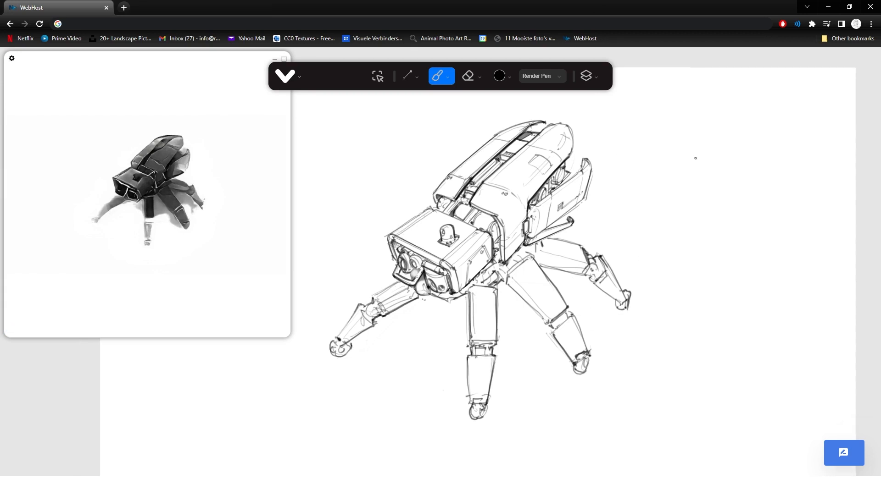
mouse_move(654, 171)
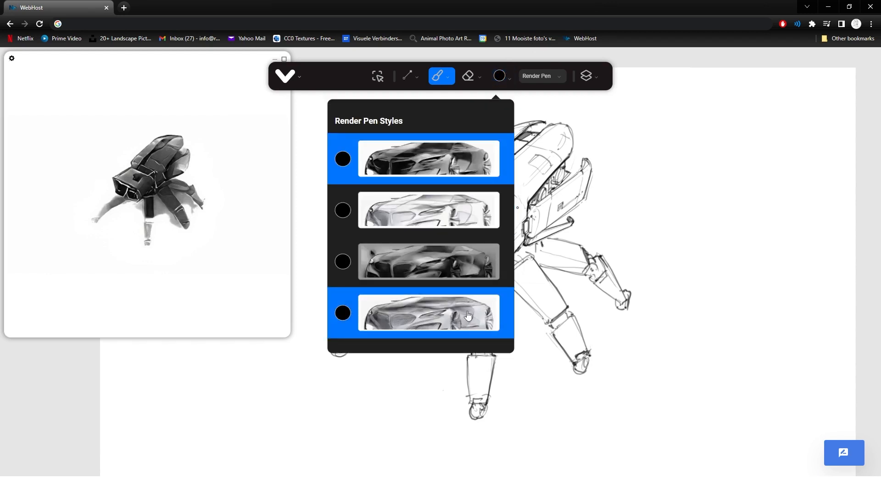
Step: Try the fourth and first render styles on the mech drawing
left_click(429, 312)
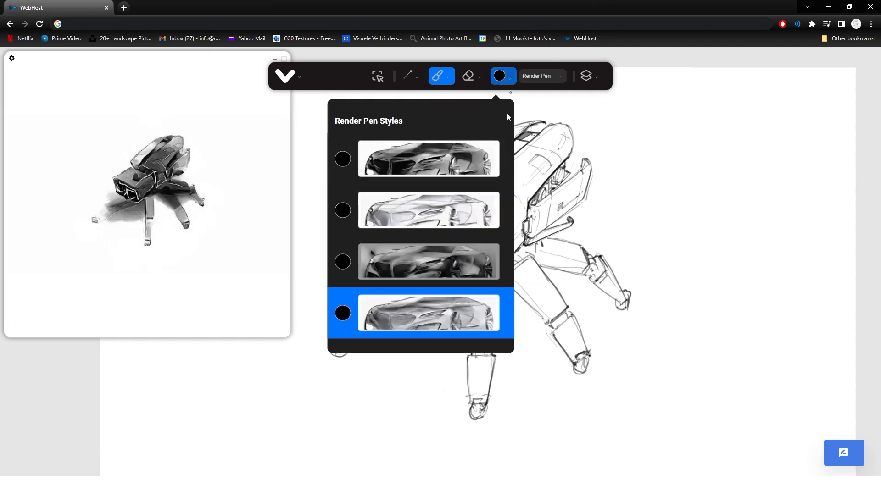
left_click(428, 210)
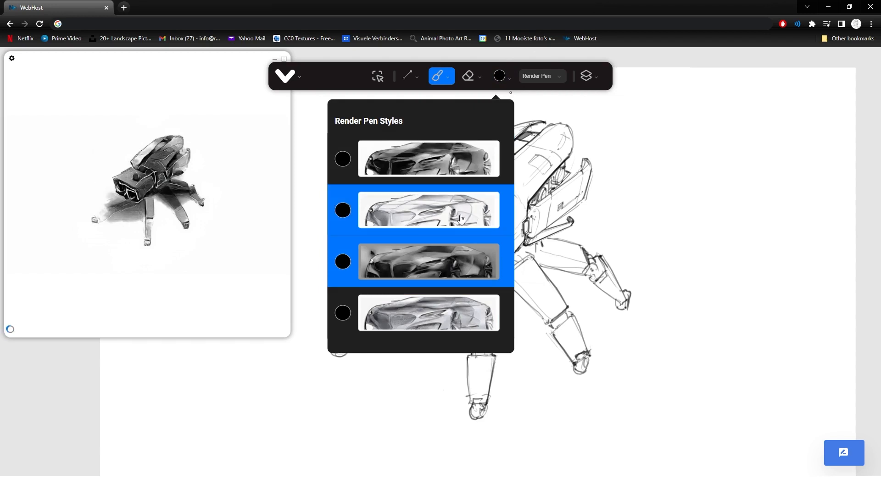
left_click(429, 158)
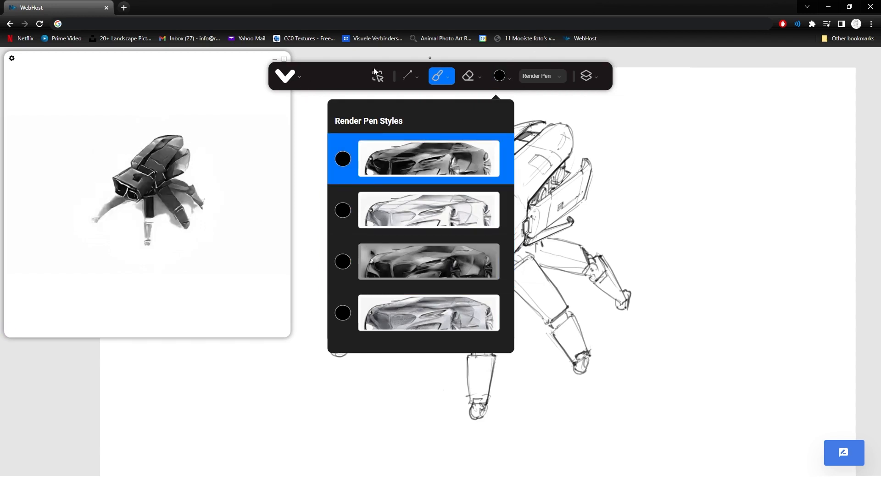
Step: Export the current render as Mech rendern 01.jpg via File > Export, then try the last style
left_click(284, 76)
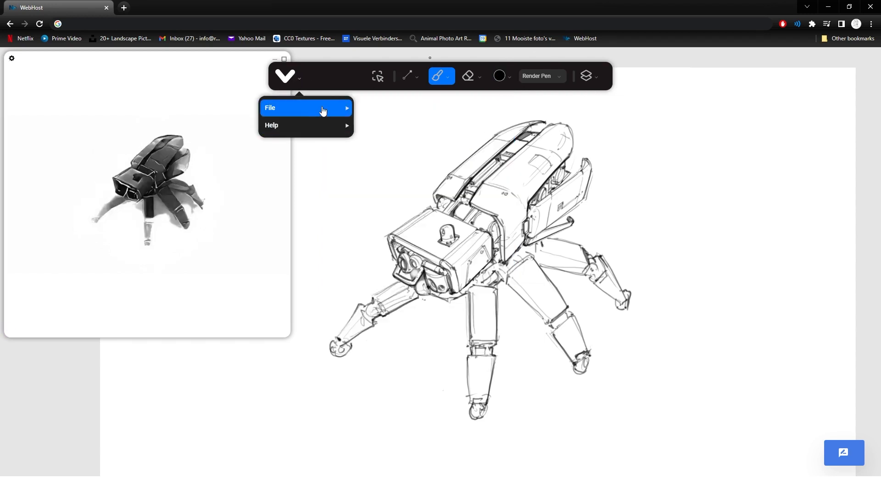
left_click(539, 76)
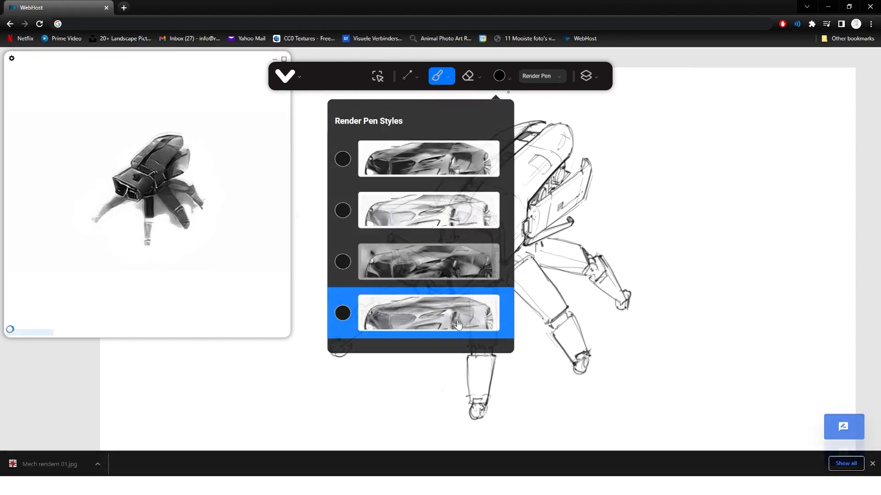
left_click(499, 77)
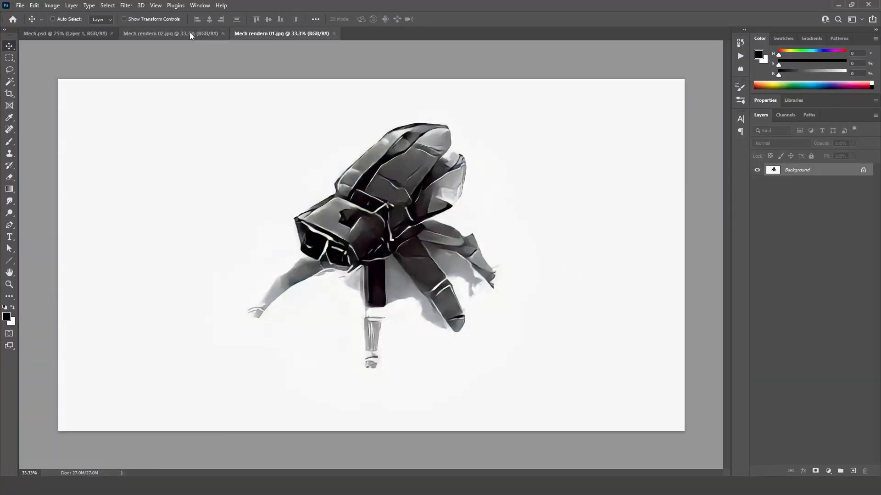
Step: Move between the render JPG and Mech.psd tabs to copy the renders across
left_click(64, 33)
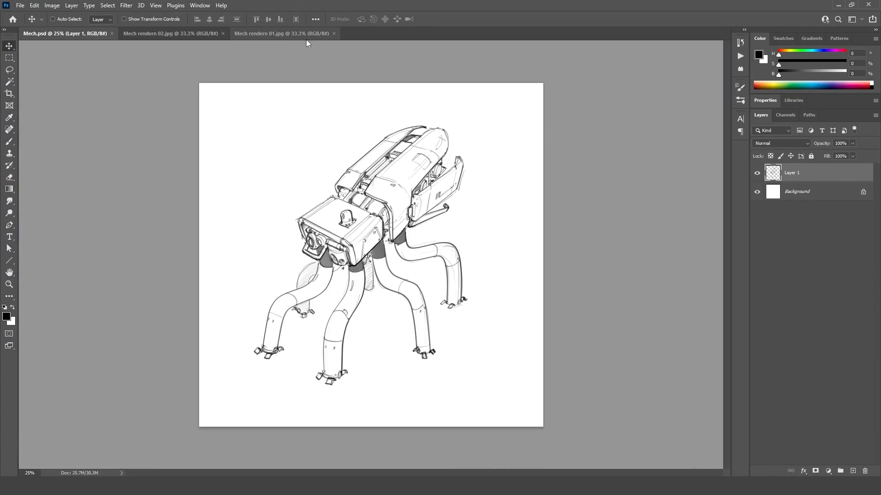
left_click(283, 33)
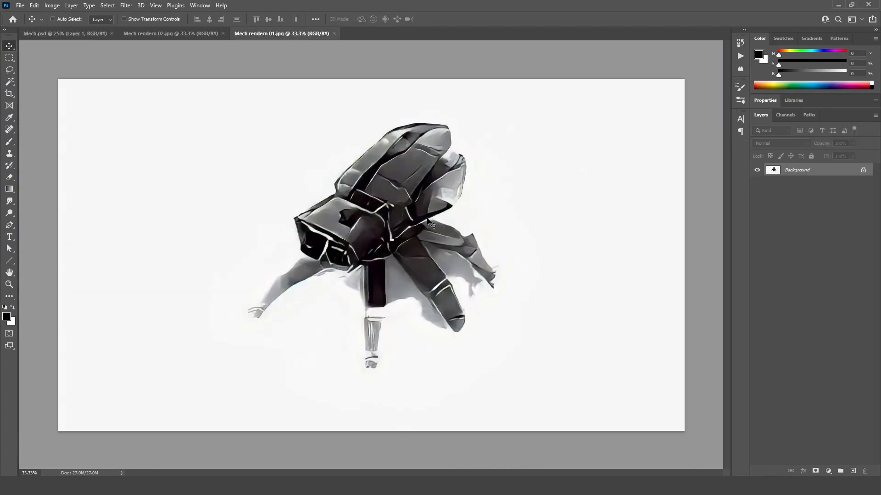
left_click(63, 33)
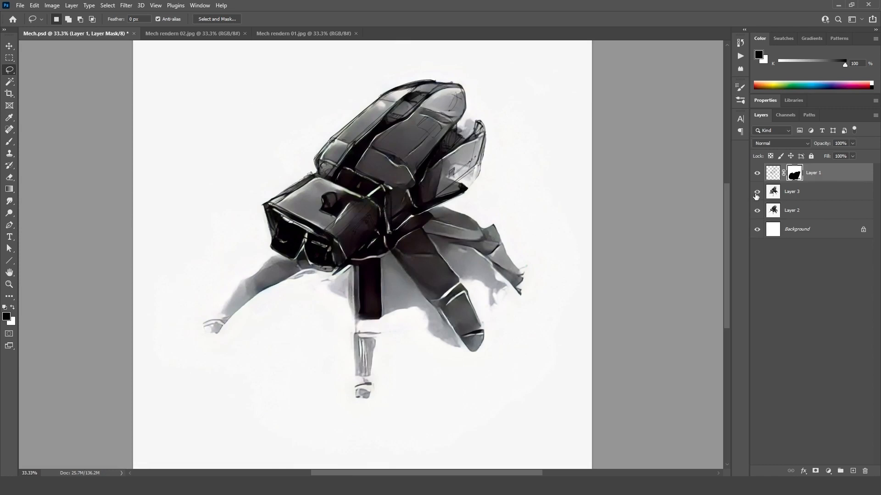
Step: Set the upper render Layer 3 to about 54% opacity
left_click(792, 190)
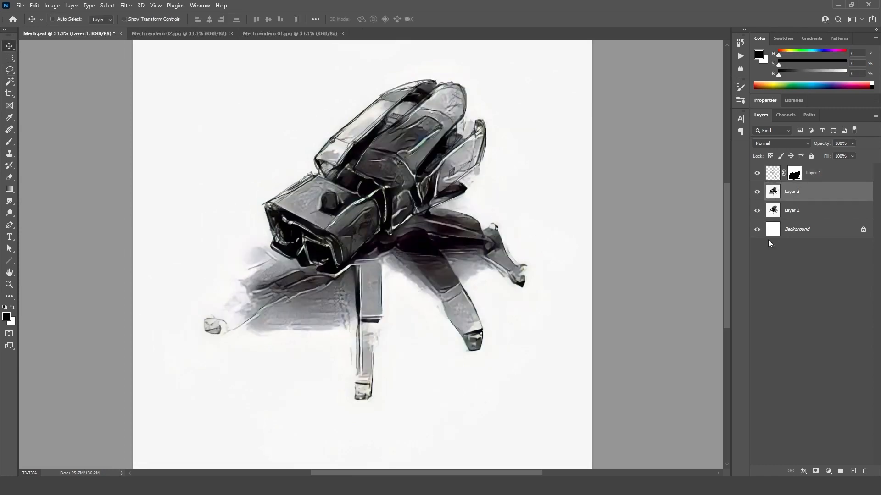
left_click(841, 144)
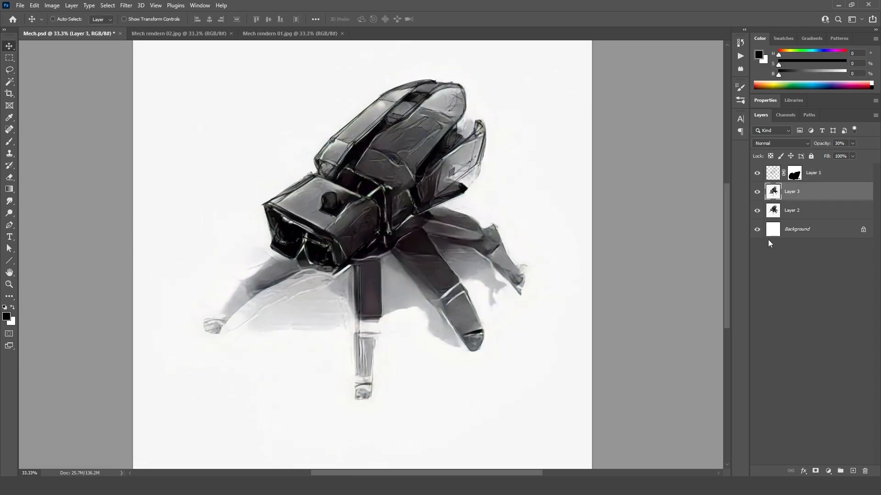
left_click(850, 143)
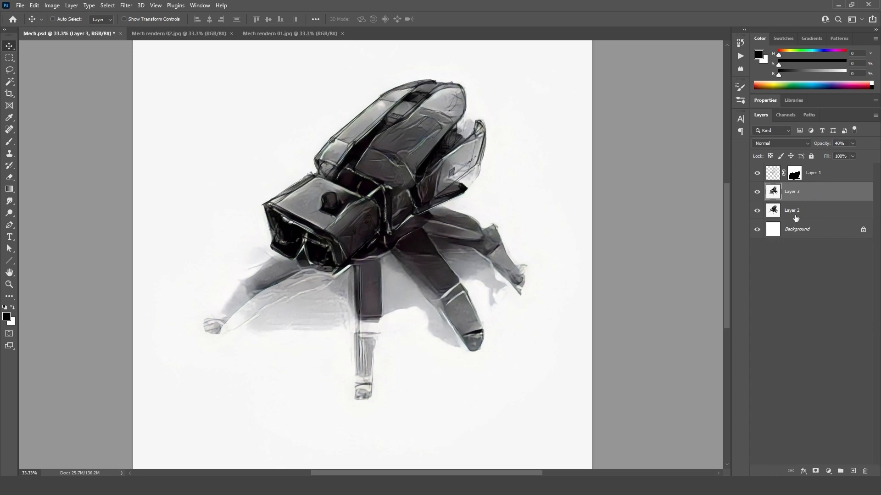
Step: Toggle Layer 3's visibility and selection to compare it with the lower render
left_click(757, 192)
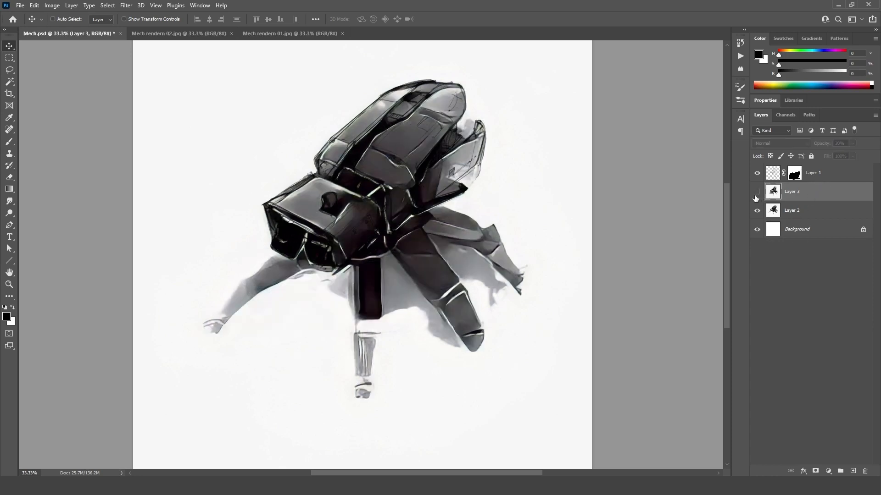
left_click(757, 191)
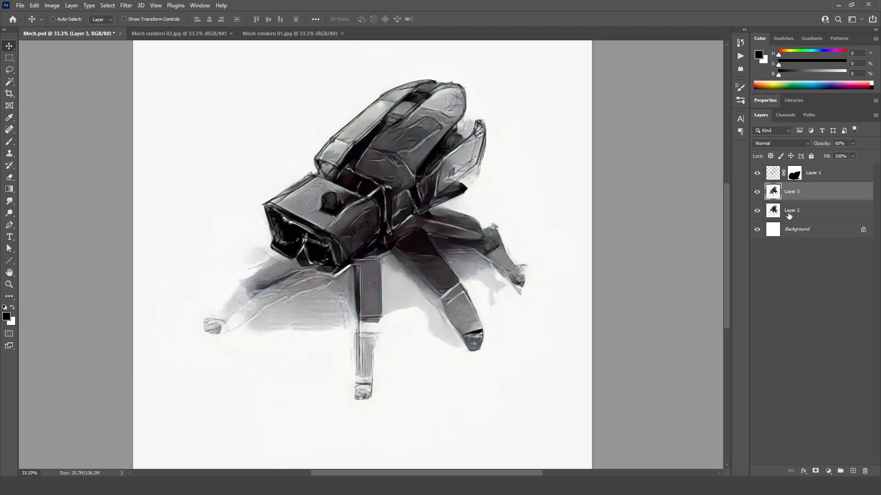
left_click(792, 211)
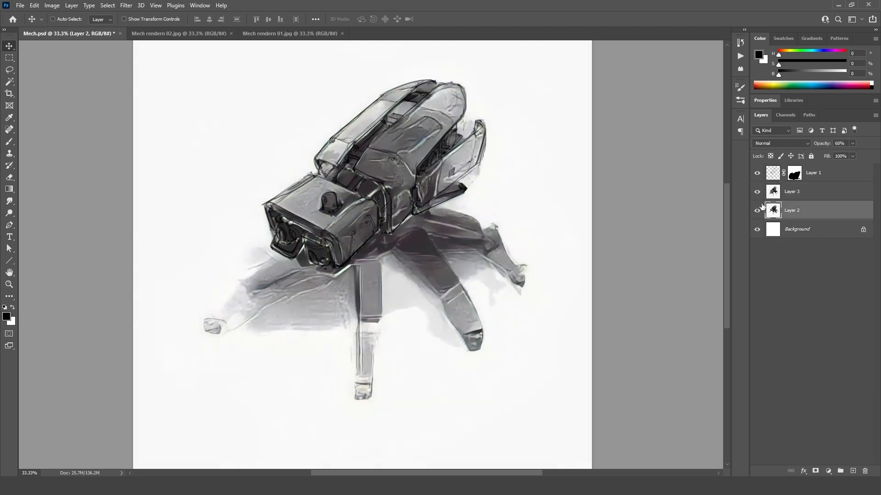
left_click(792, 192)
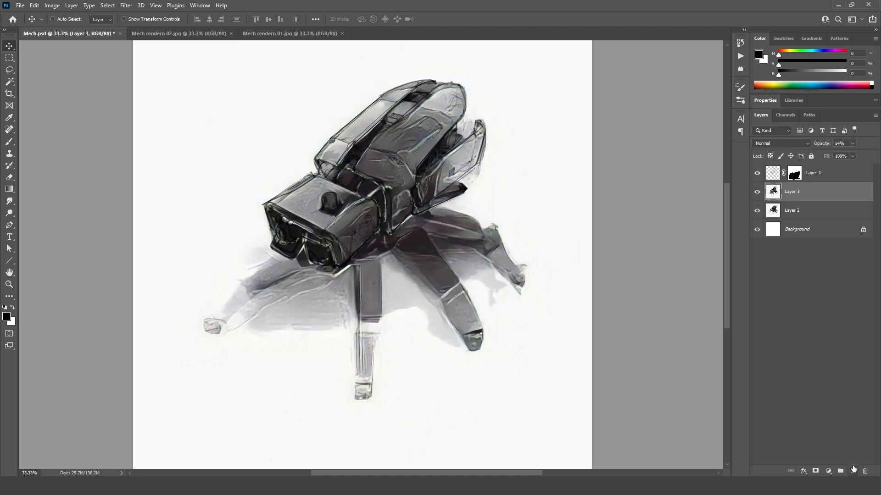
Step: Create a new empty layer above the masked 70% render group
left_click(839, 470)
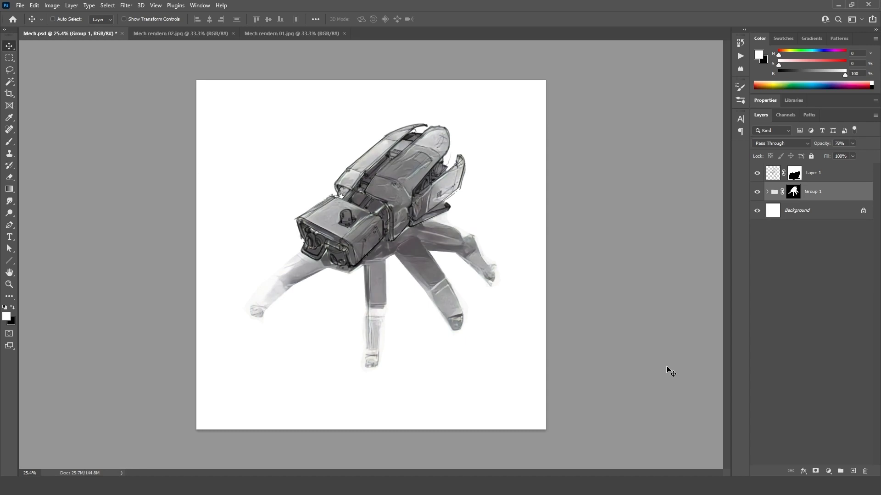
left_click(842, 471)
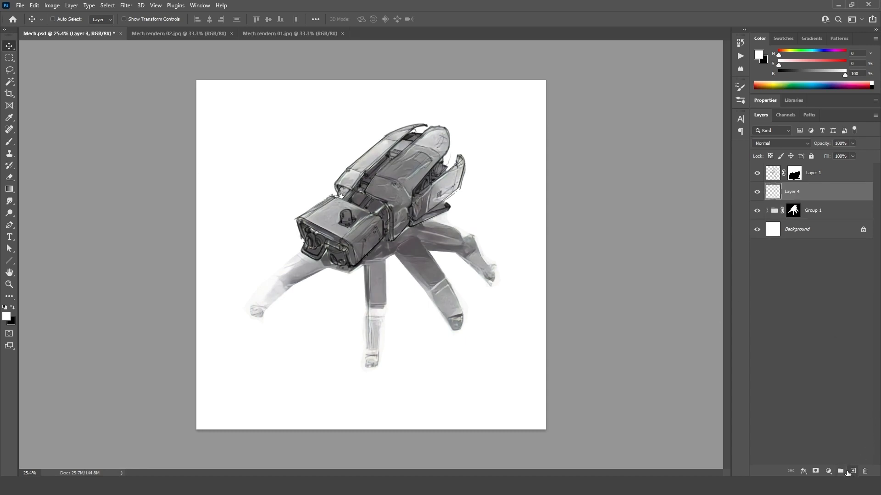
Step: Brush grey shading over the mech's body and legs on new top Layer 5
right_click(474, 197)
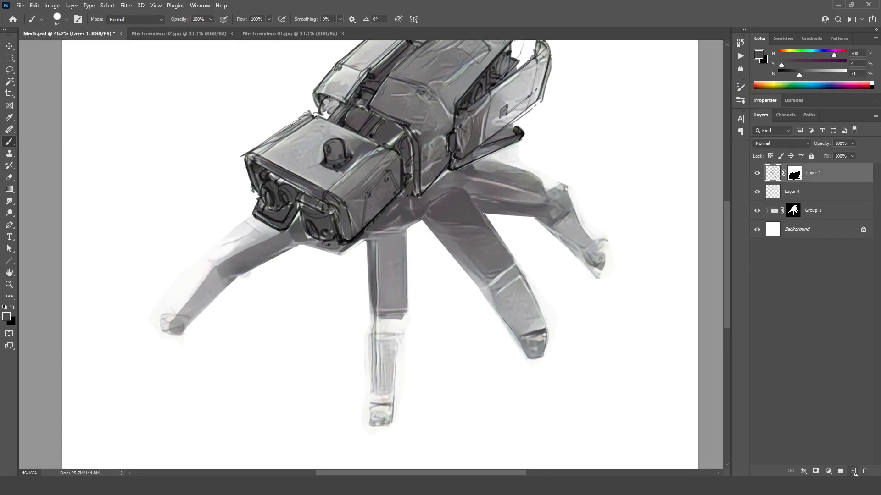
left_click(853, 471)
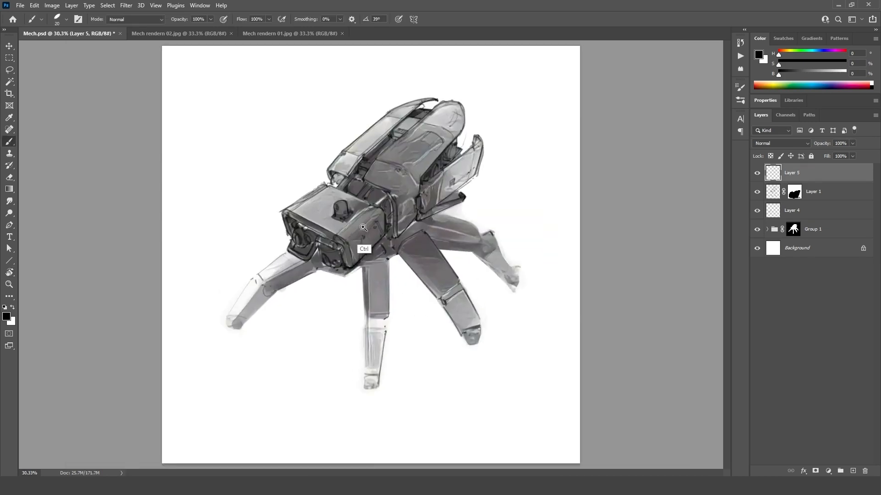
left_click(792, 210)
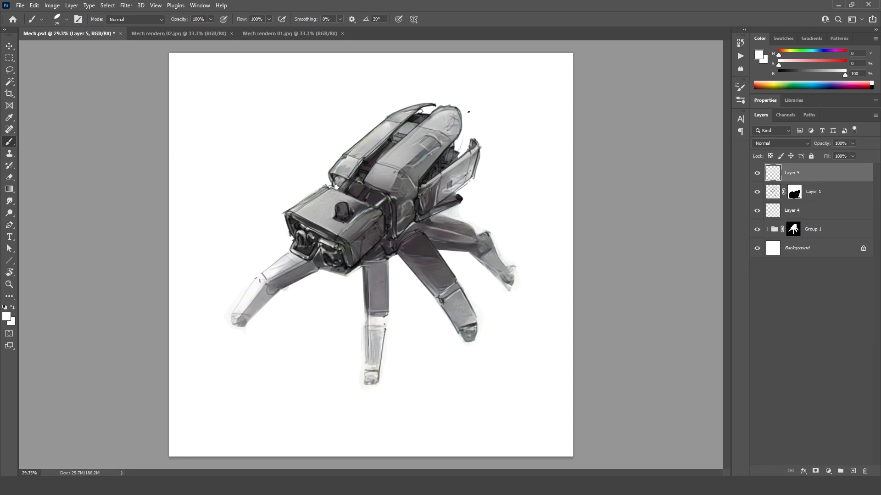
Step: Paint darker panel edges and white highlights on Layer 5 to finish the grey mech
left_click(839, 471)
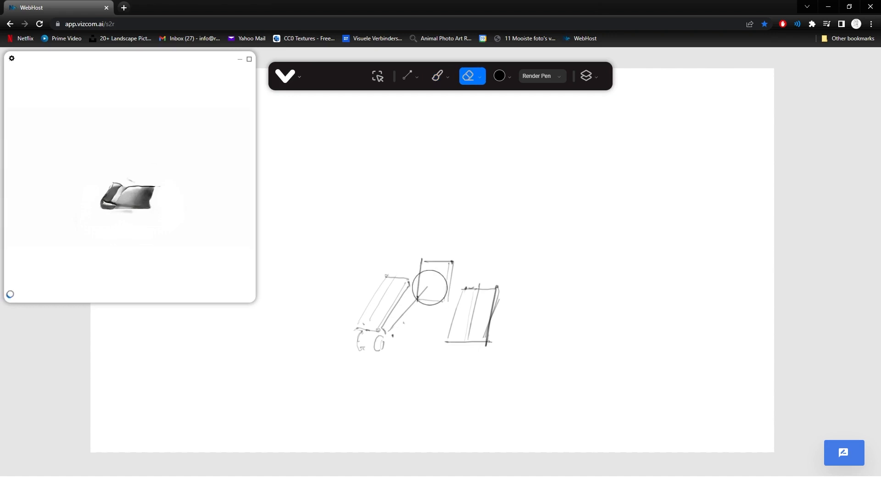
Step: Sketch blocky jointed legs and feet with the Pen, erasing stray strokes between passes
left_click(441, 76)
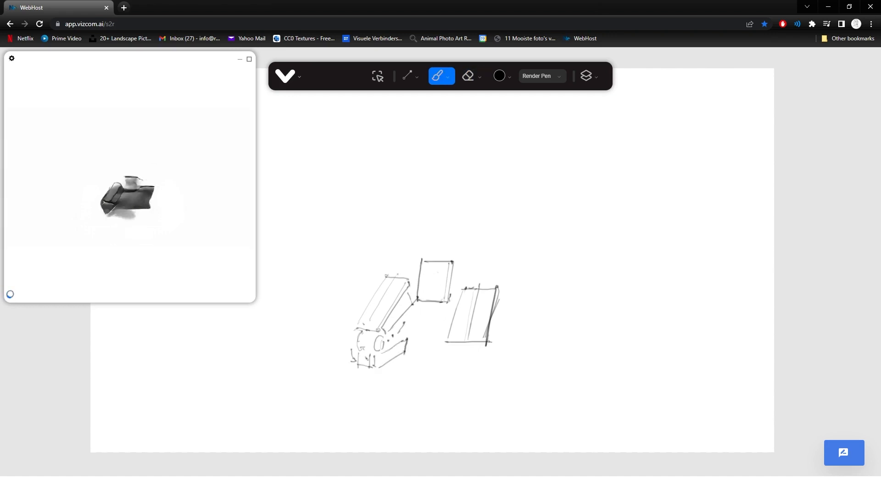
left_click(468, 76)
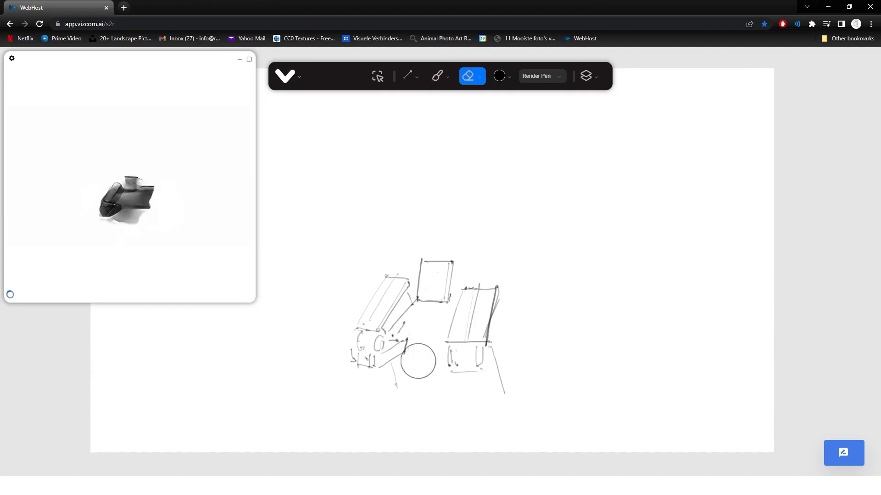
left_click(441, 76)
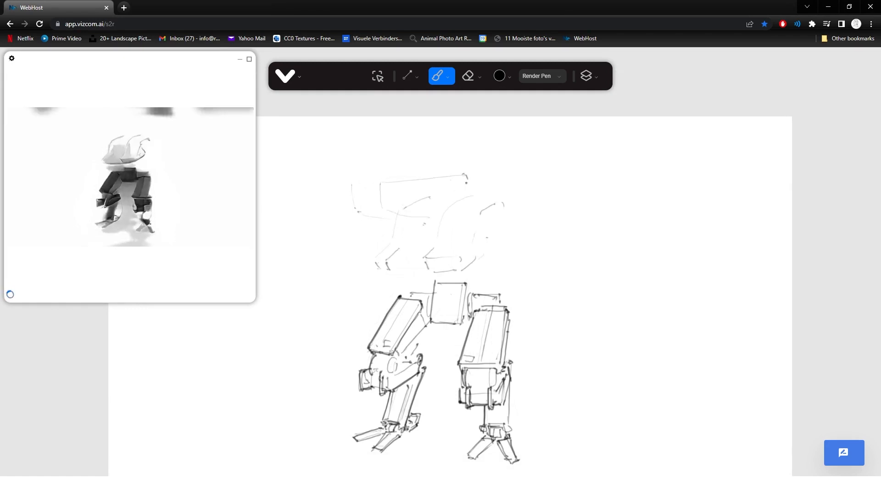
left_click(468, 76)
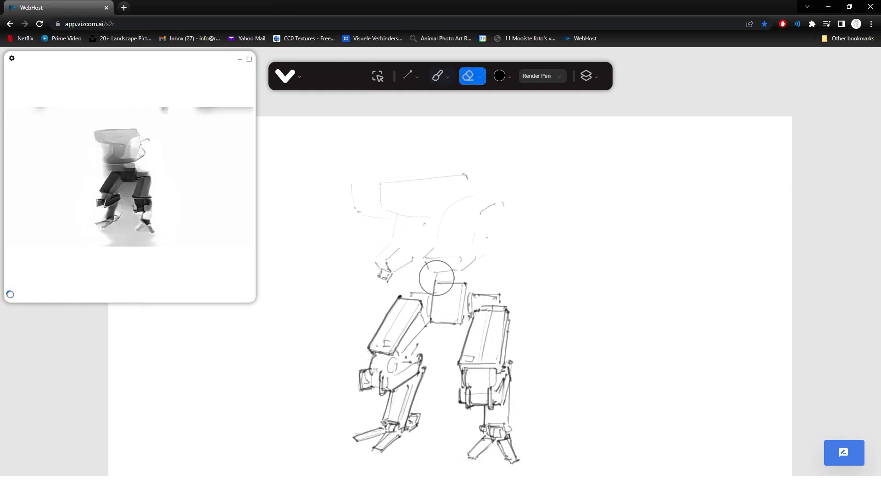
left_click(441, 76)
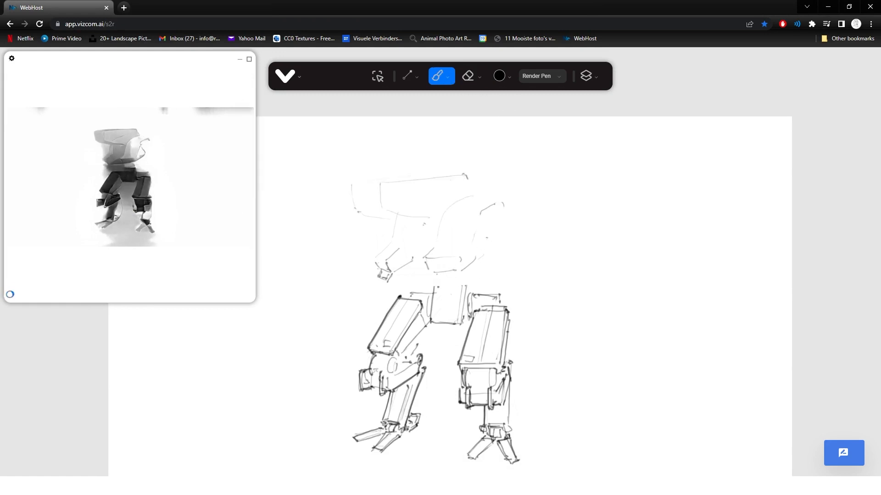